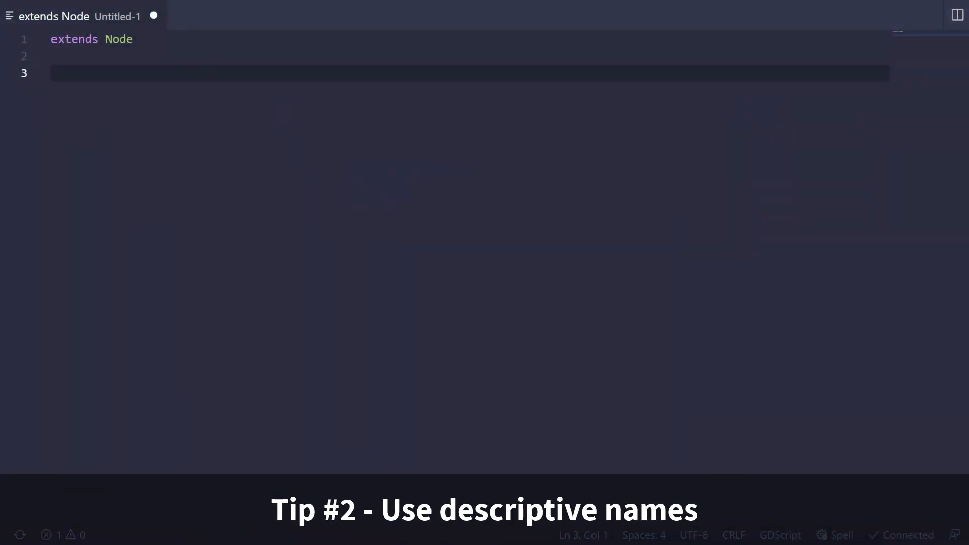
Step: Declare var myReallyWellNamedButLongVariable = 10 in the GDScript file
{"action": "type", "text": "var myR"}
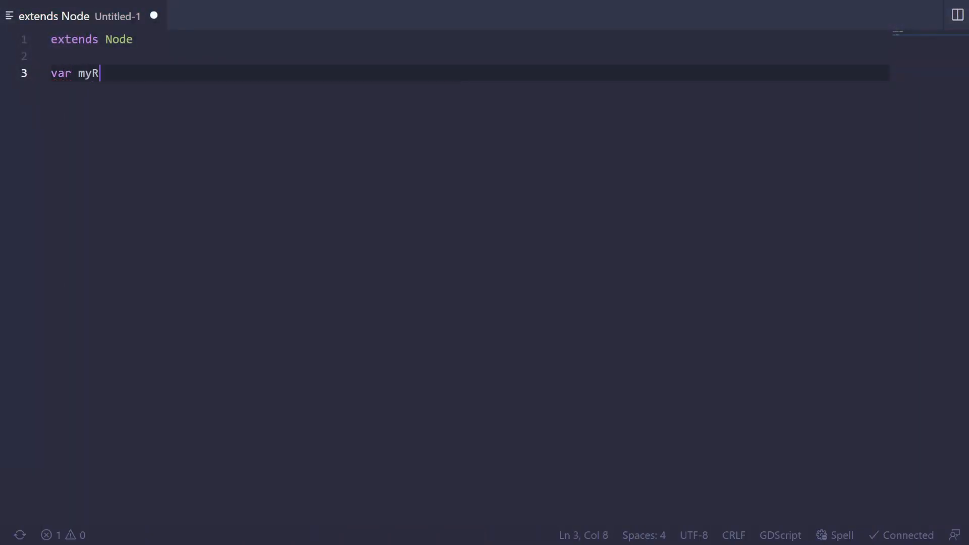
{"action": "type", "text": "eallyWell"}
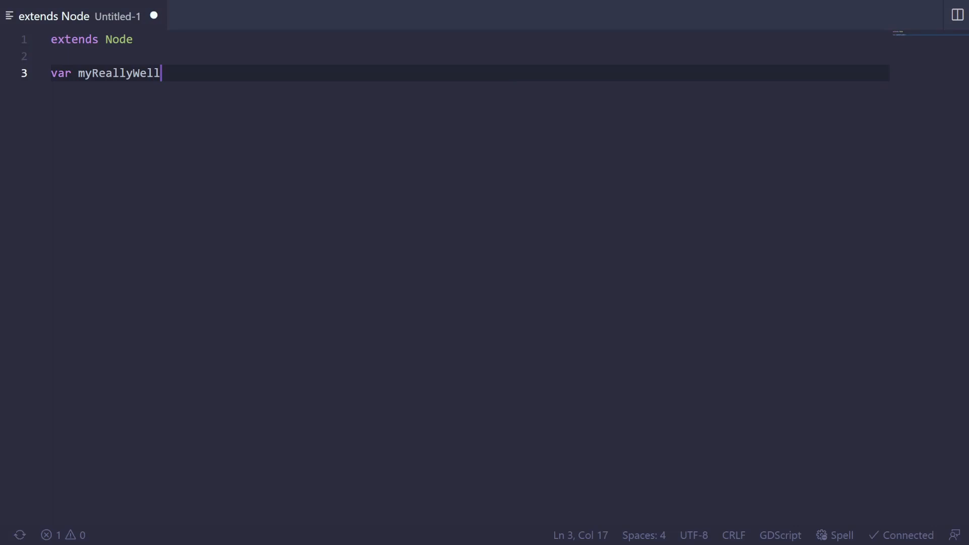
{"action": "type", "text": "NamedButLon"}
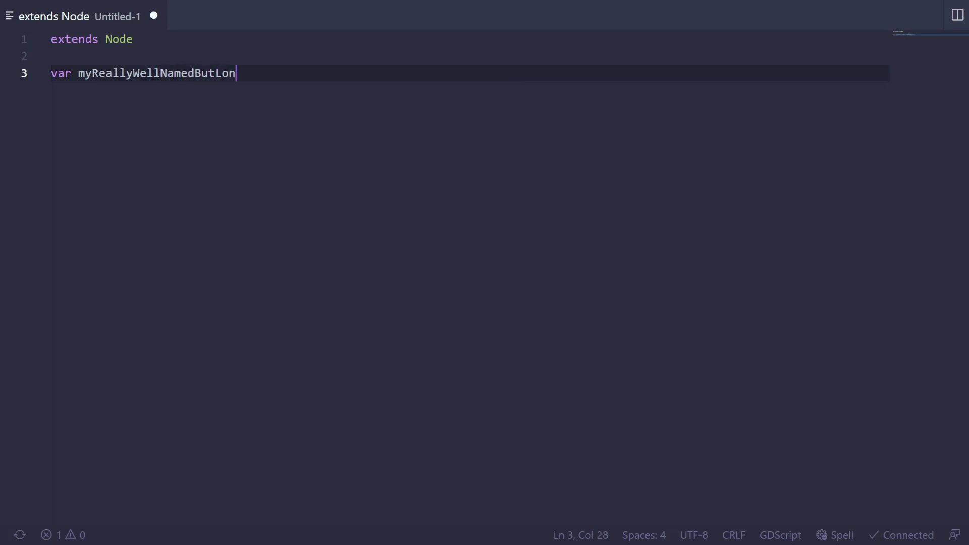
{"action": "type", "text": "gVariable = 1"}
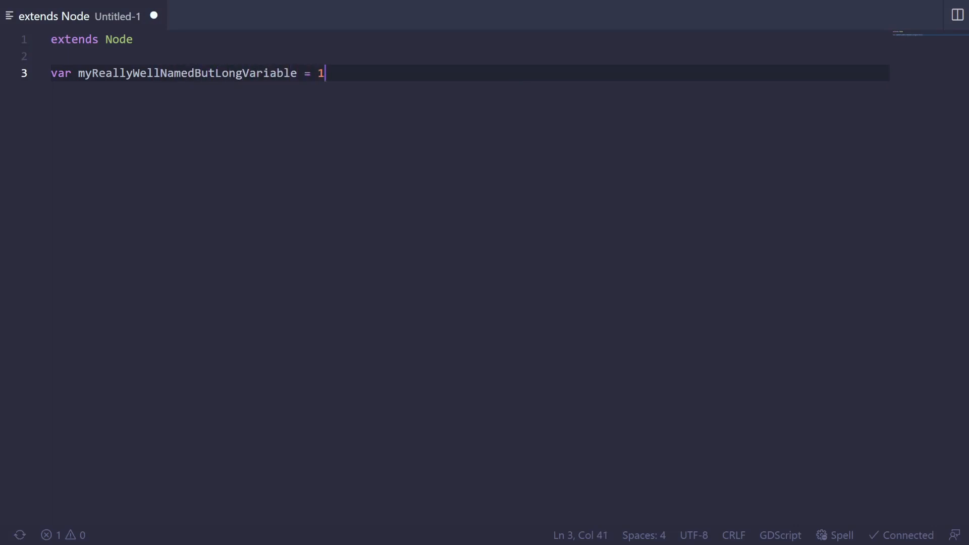
{"action": "type", "text": "0\\nfunc _re"}
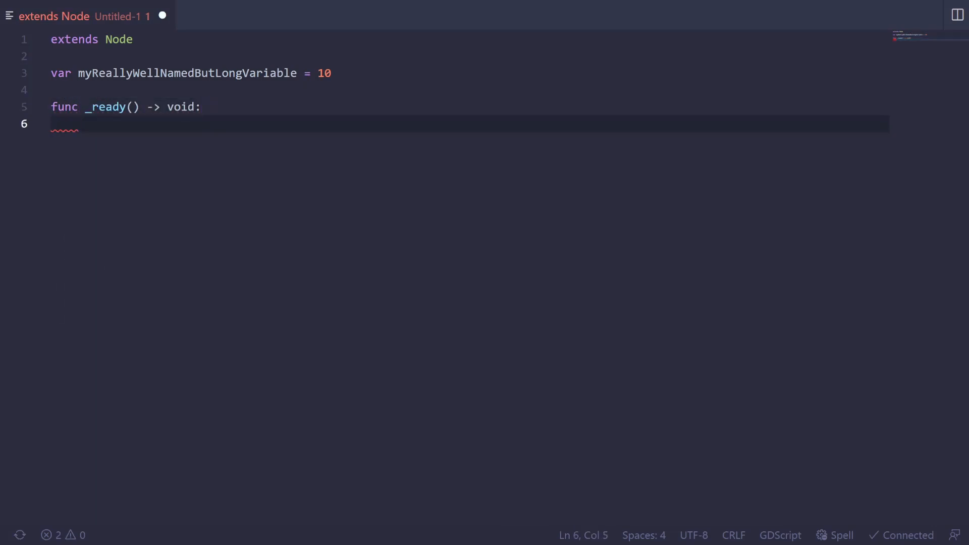
Step: Add func _ready() whose body doubles myReallyWellNamedButLongVariable with *= 2
{"action": "type", "text": "myReallyWellNamedButLongVariable"}
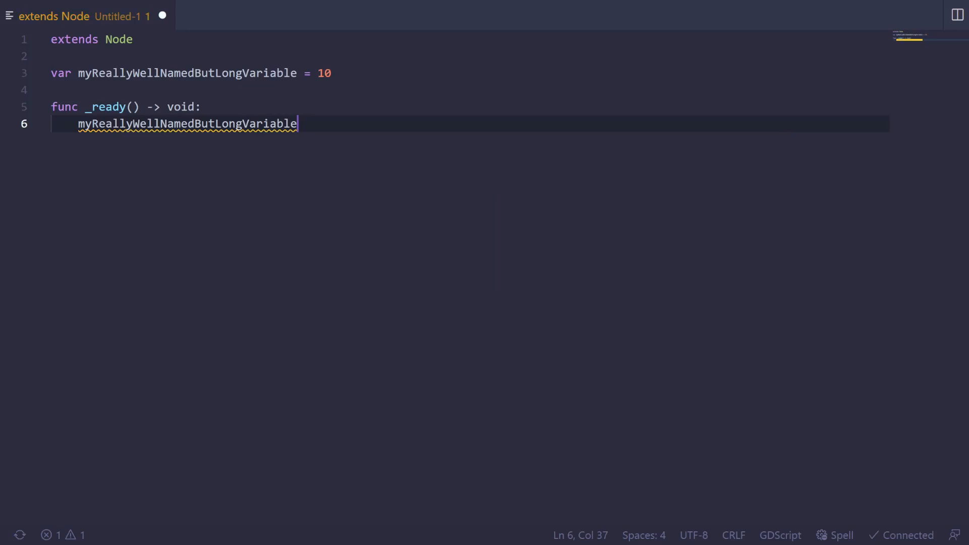
{"action": "type", "text": "*= 2"}
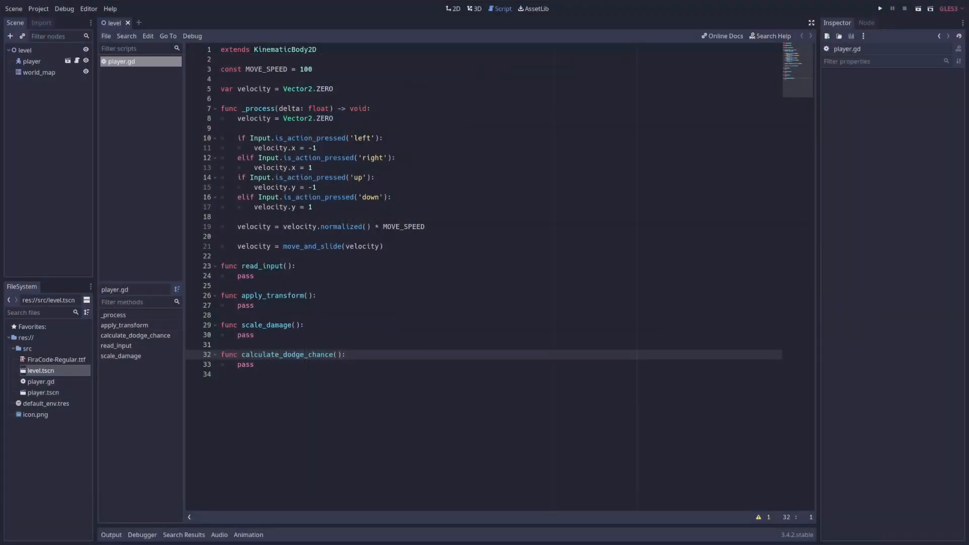
Step: Set the node's exported variables to Weapon Staff, Party Member Jonathan and Alignment Neutral
{"action": "left_click", "coordinate": [124, 325]}
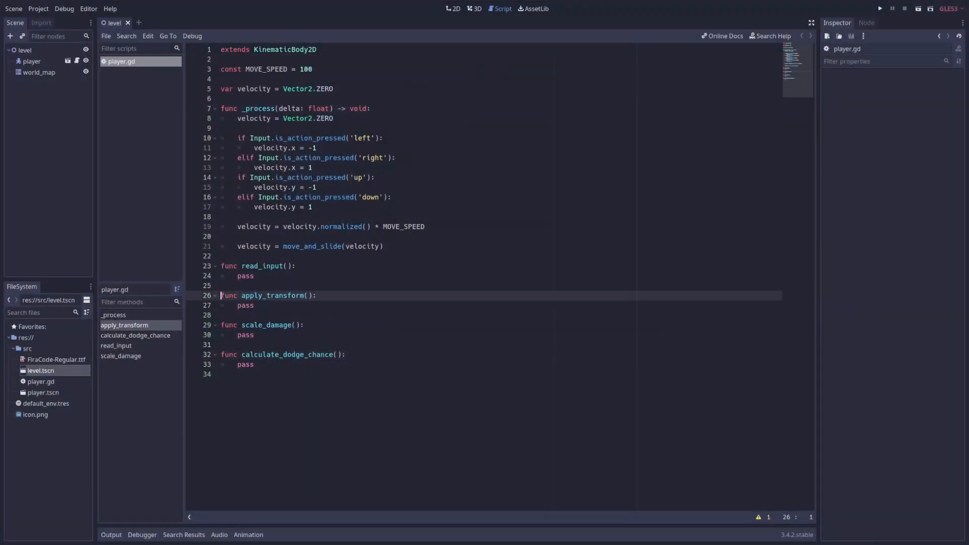
{"action": "left_click", "coordinate": [135, 335]}
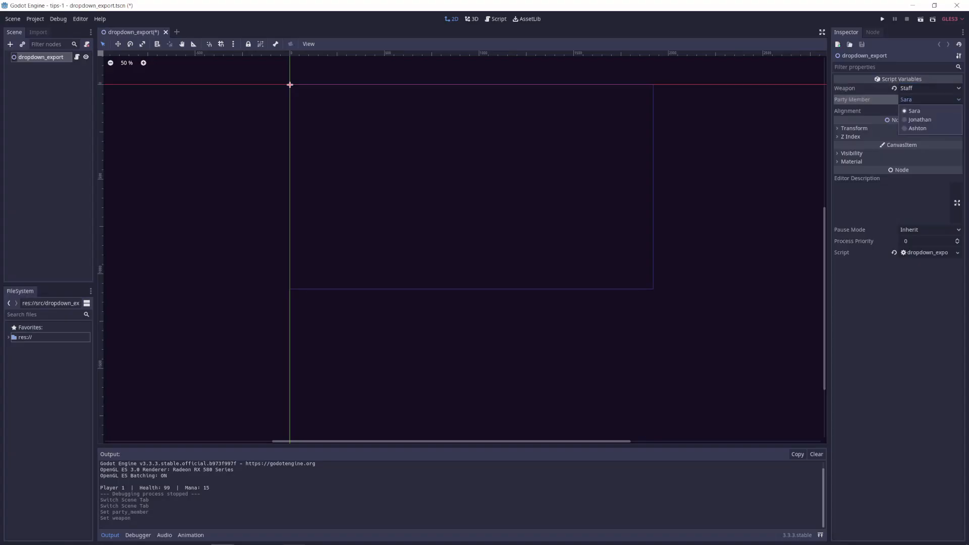
{"action": "left_click", "coordinate": [920, 119]}
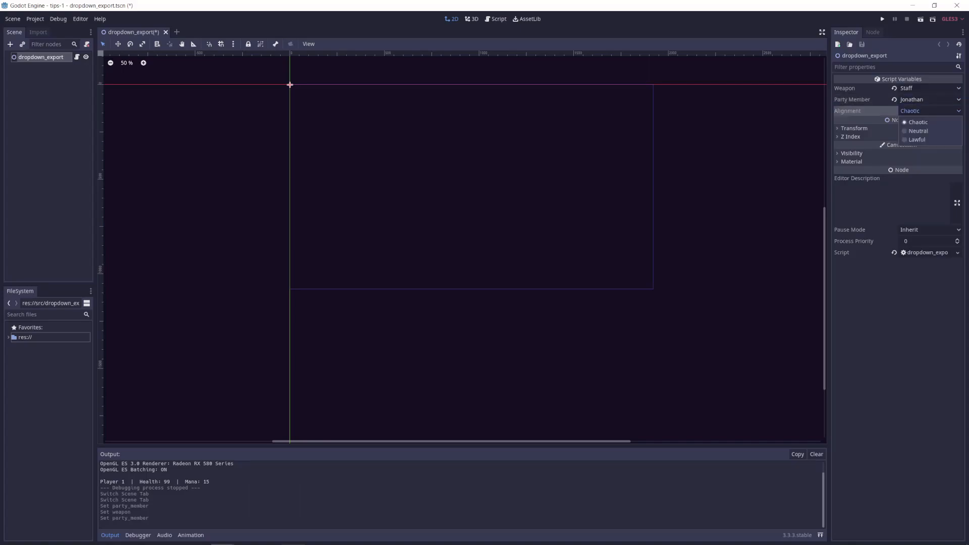
{"action": "left_click", "coordinate": [918, 131]}
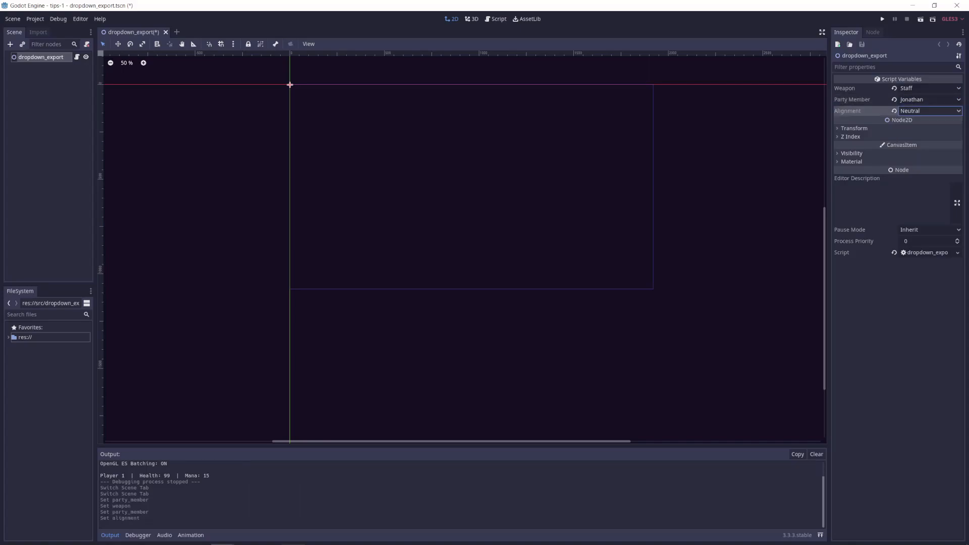
Step: Add the enum WeaponType export lines to the dropdown_export script and save it
{"action": "left_click", "coordinate": [498, 19]}
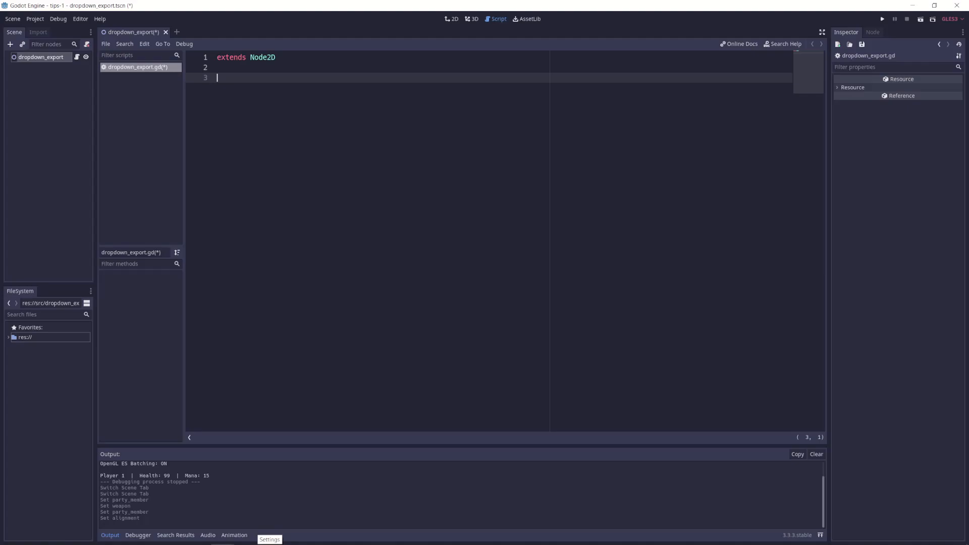
{"action": "type", "text": "enum WeaponType {"}
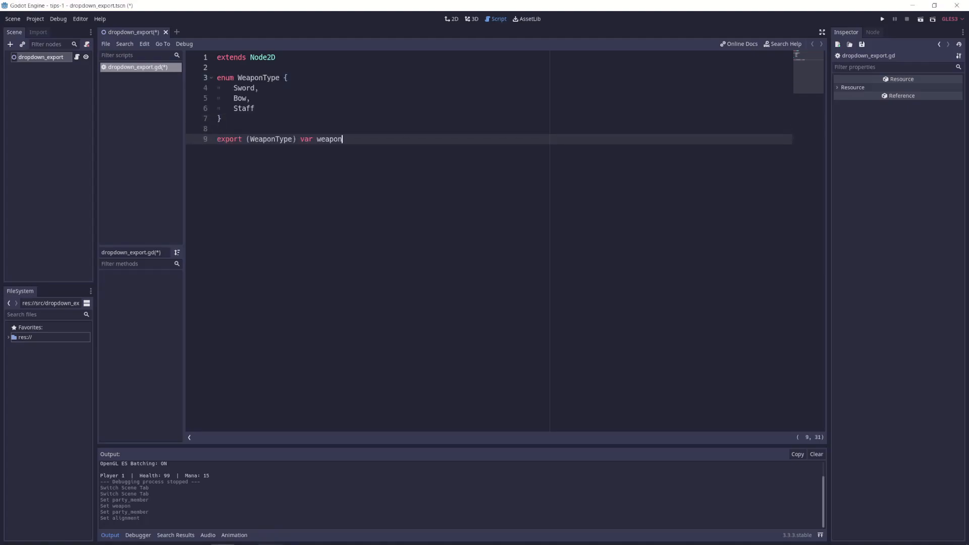
{"action": "left_click", "coordinate": [452, 18]}
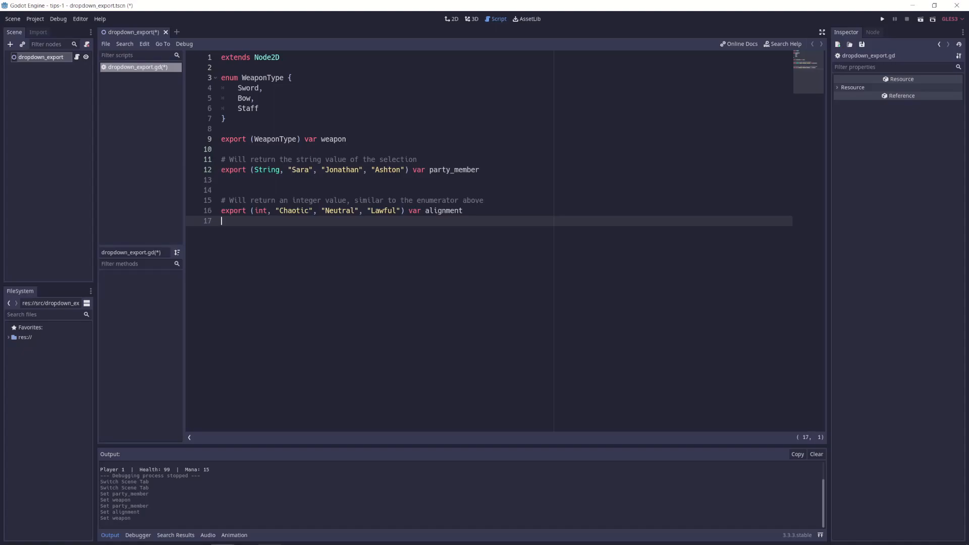
{"action": "key", "text": "ctrl+s"}
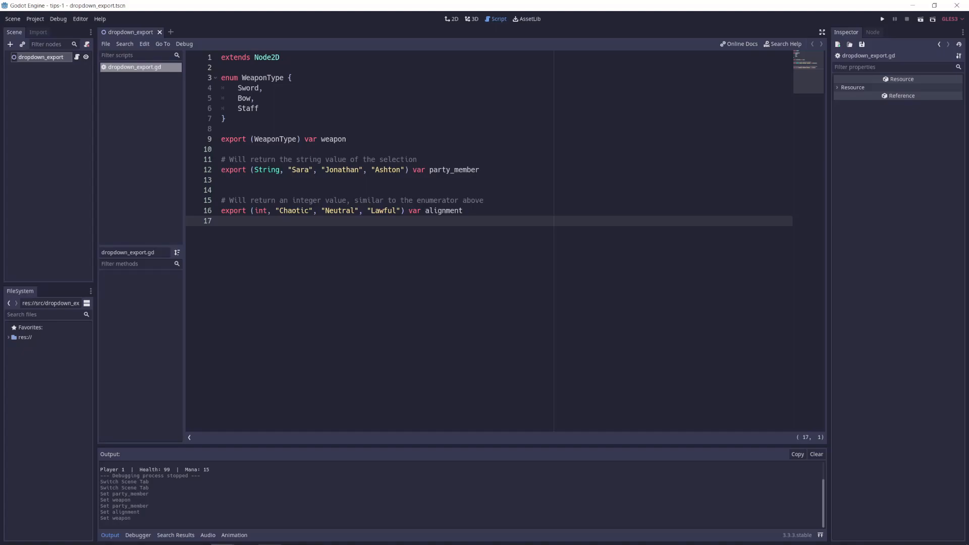
Step: Back in the 2D scene, show the Party Member choices Sara, Jonathan and Ashton
{"action": "left_click", "coordinate": [450, 18]}
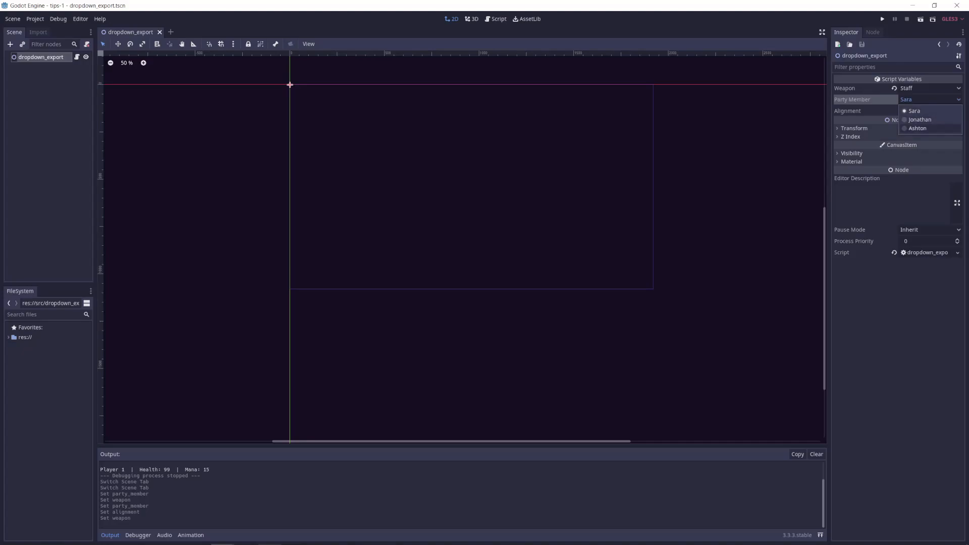
{"action": "left_click", "coordinate": [918, 128]}
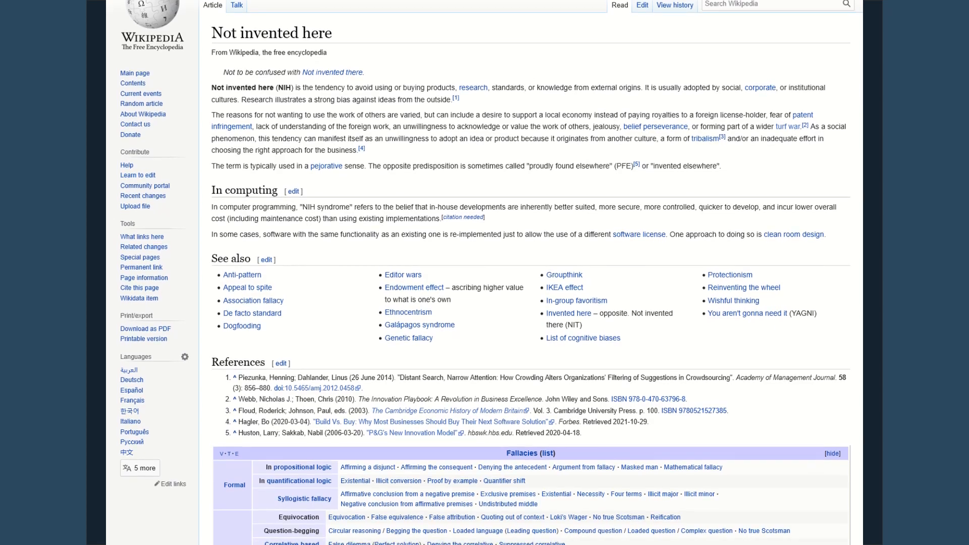
Step: Scroll the 'Not invented here' article down through its computing section and references
{"action": "scroll", "scroll_direction": "down", "scroll_amount": 3}
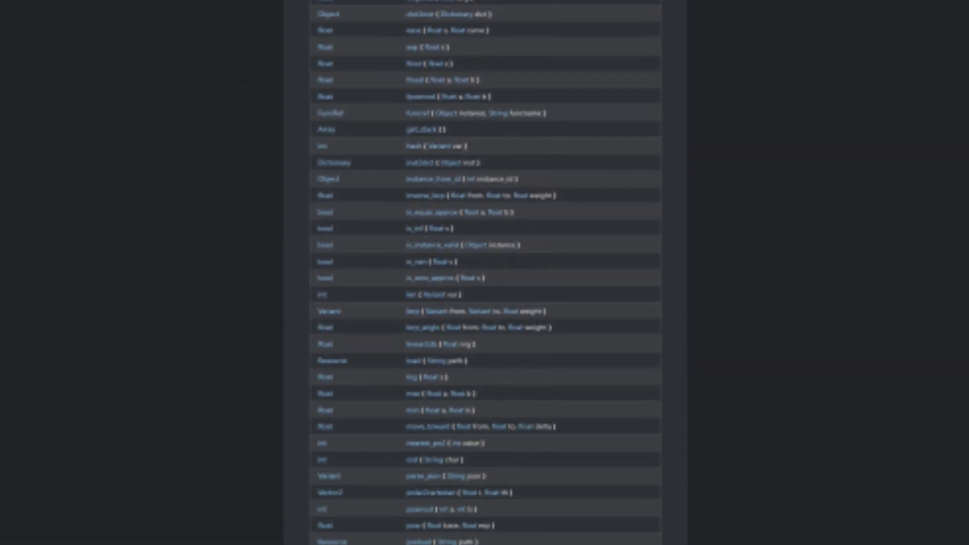
{"action": "scroll", "scroll_direction": "down", "scroll_amount": 3}
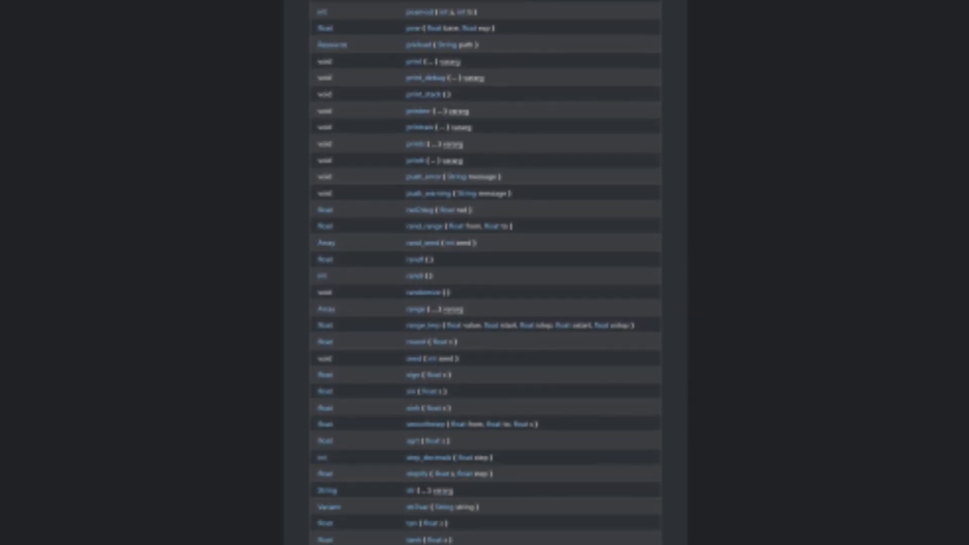
{"action": "scroll", "scroll_direction": "down", "scroll_amount": 3}
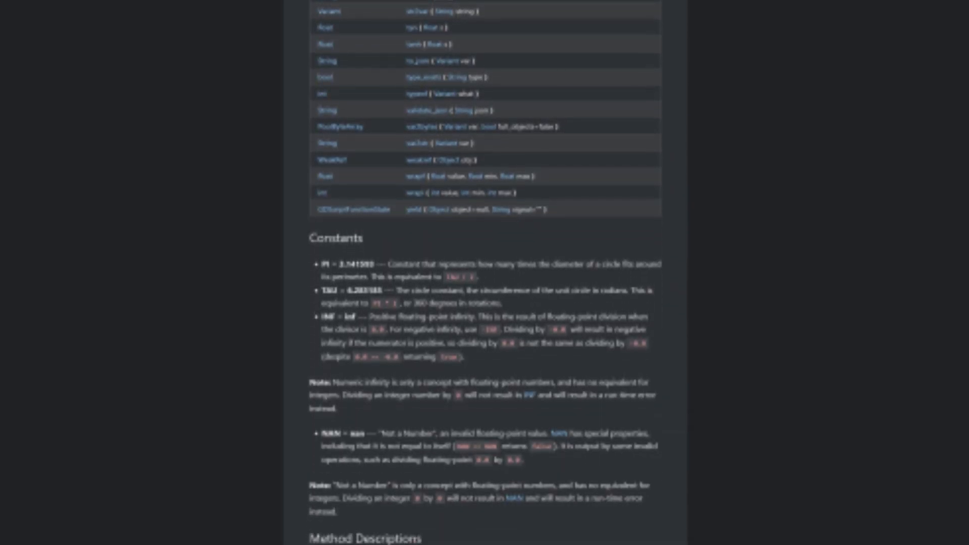
{"action": "scroll", "scroll_direction": "down", "scroll_amount": 3}
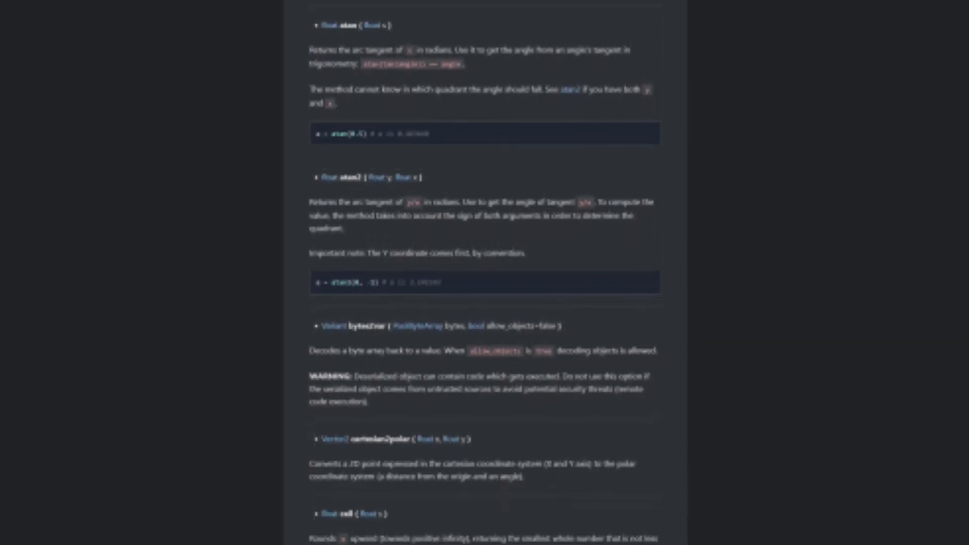